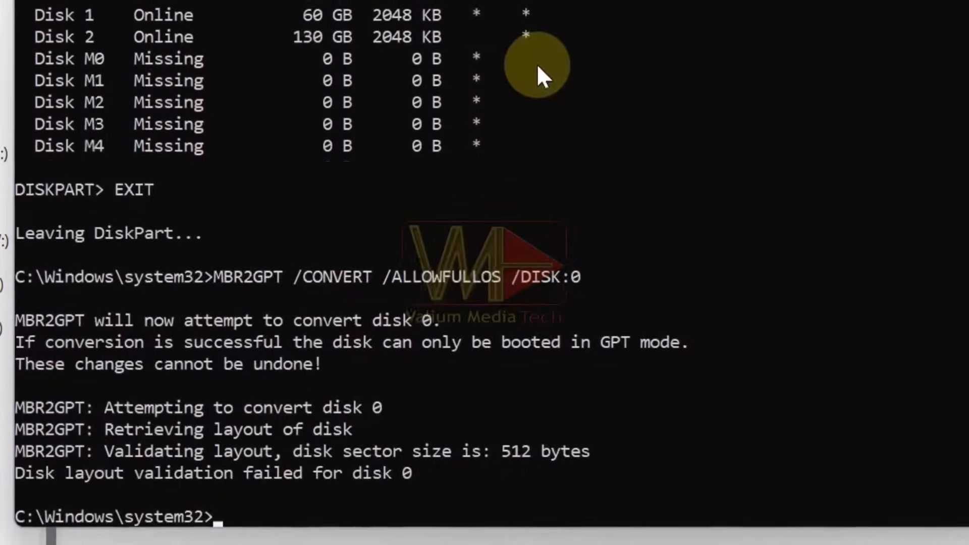
Step: Try MBR2GPT /CONVERT /ALLOWFULLOS, then start DiskPart and list the disks
type("MBR2GPT /CONVERT /ALLOWFULLOS")
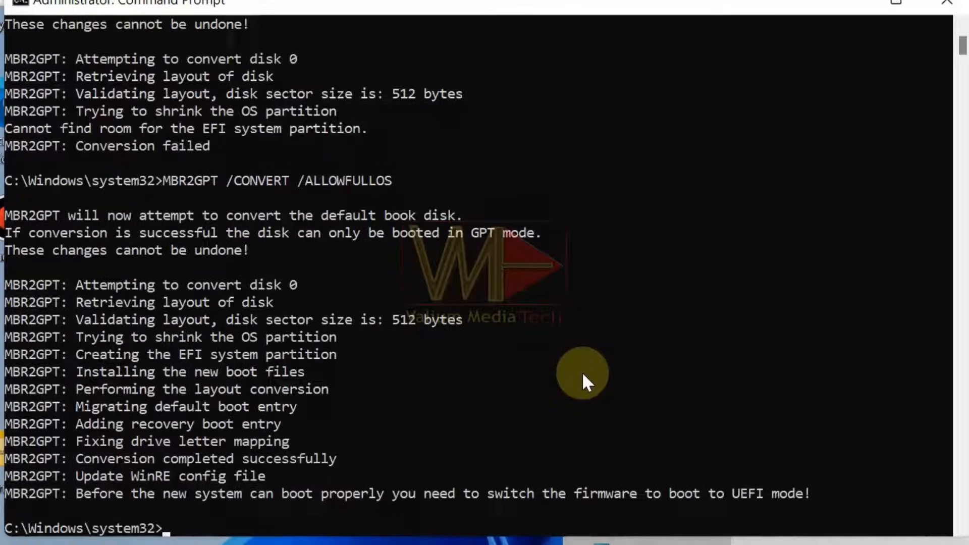
mouse_move(630, 485)
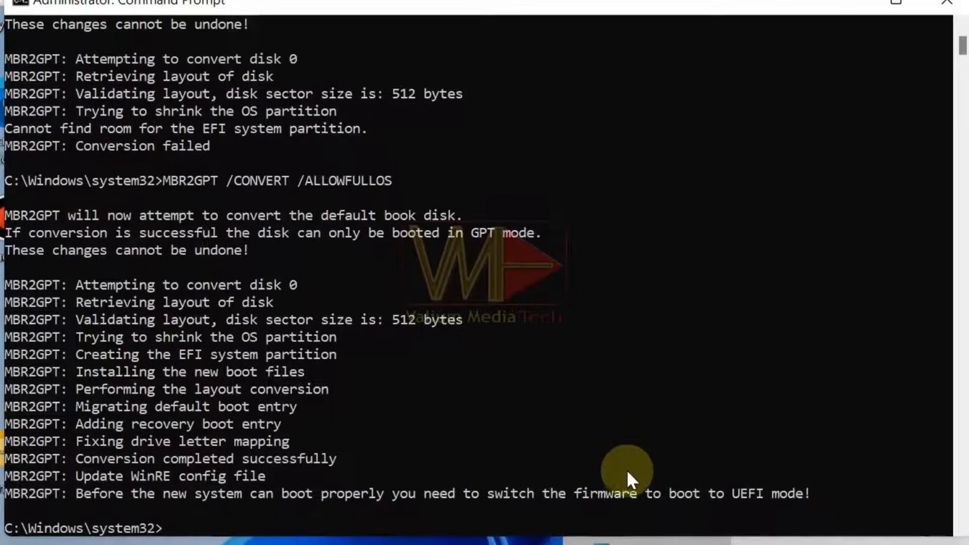
type("DISKPART")
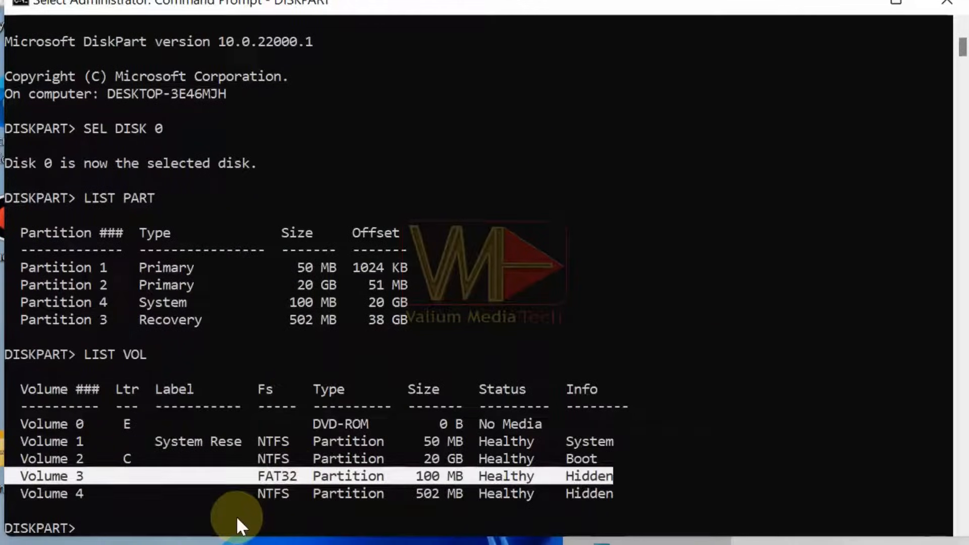
type("LIST DISK")
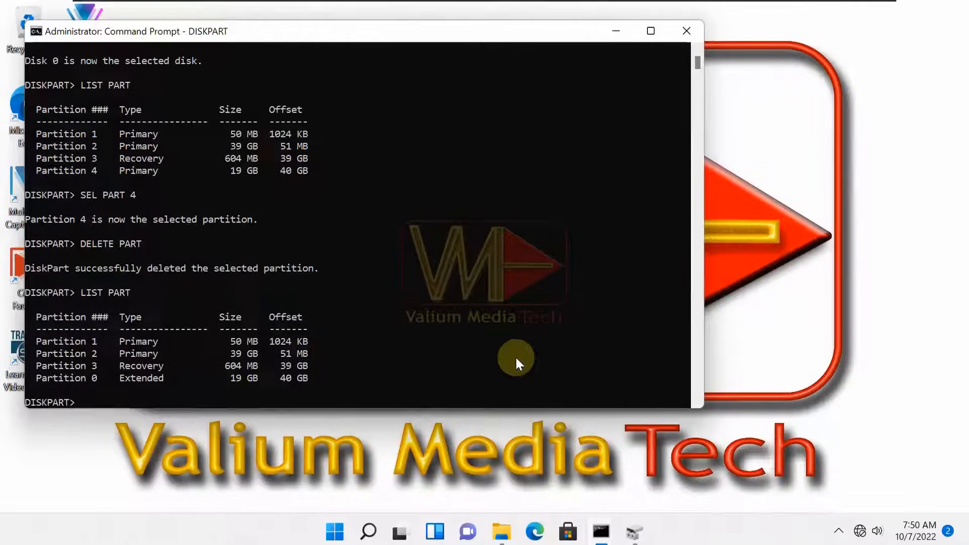
double_click(141, 378)
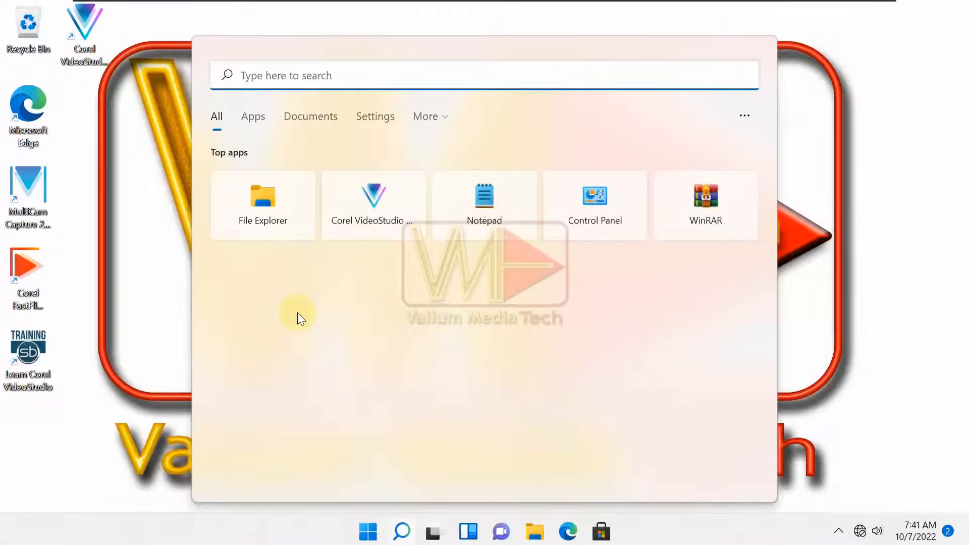
Step: Launch Command Prompt from search and list disk 0's four partitions in DiskPart
type("cmd")
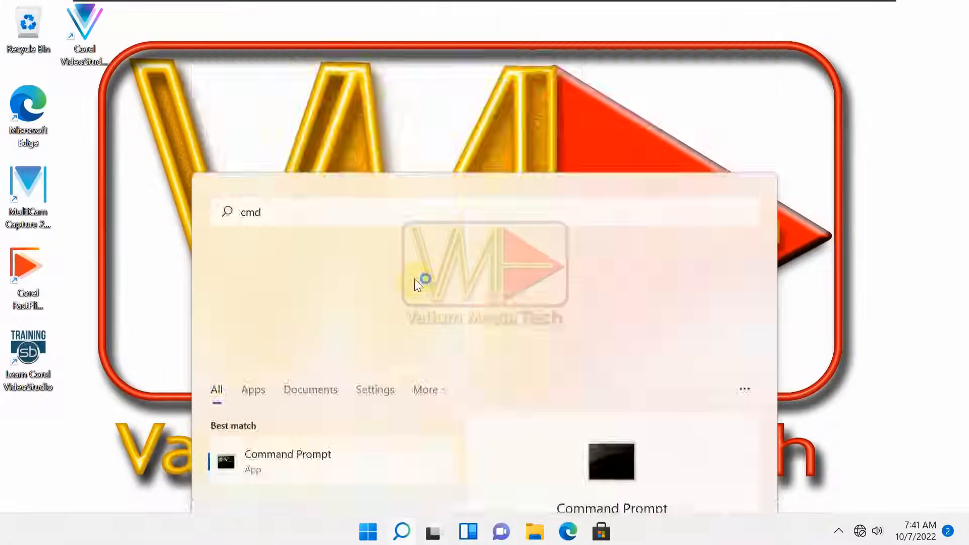
left_click(287, 454)
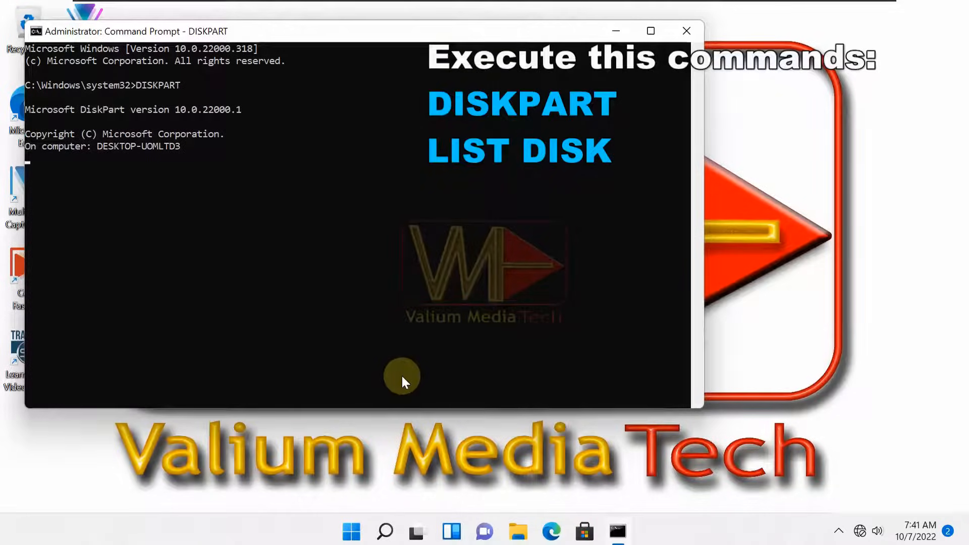
type("LIST DISK")
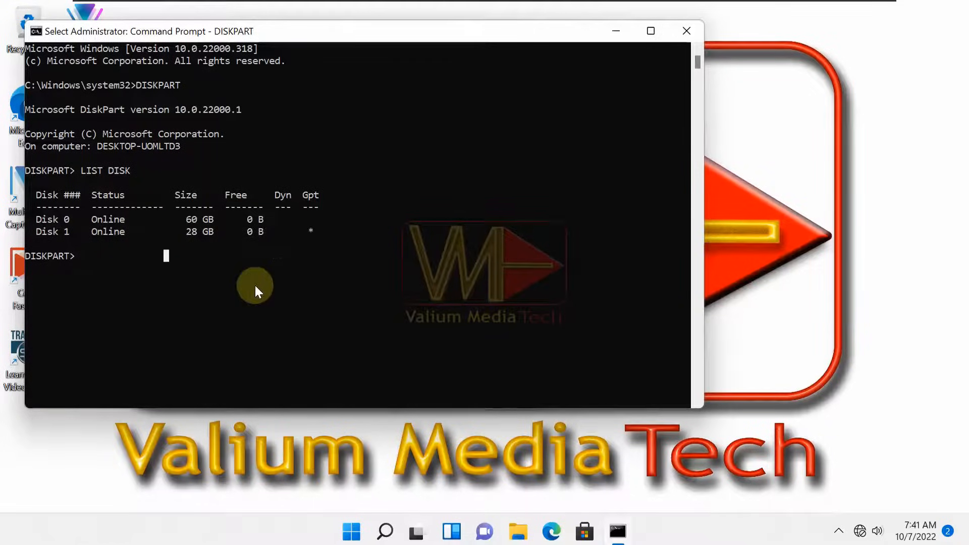
type("SEL DISK 0")
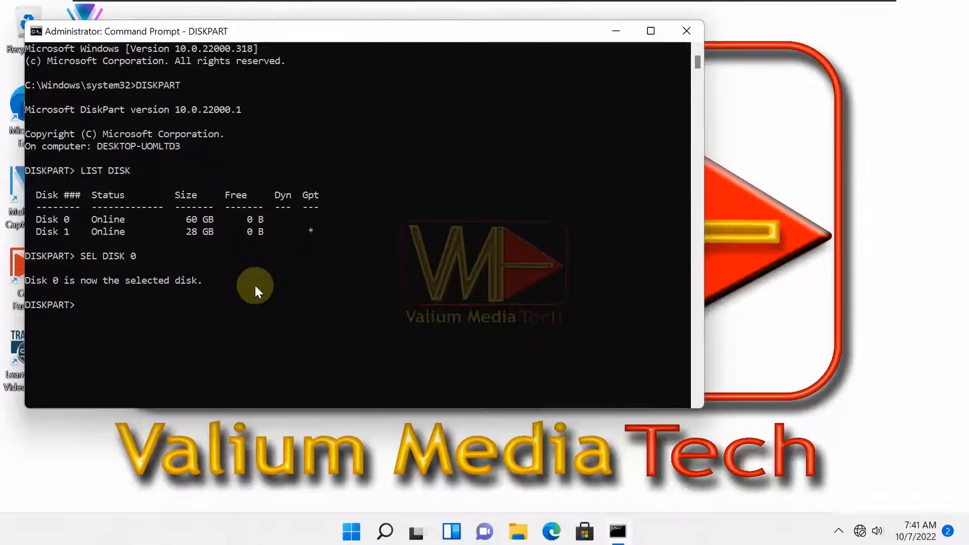
type("LIST PART")
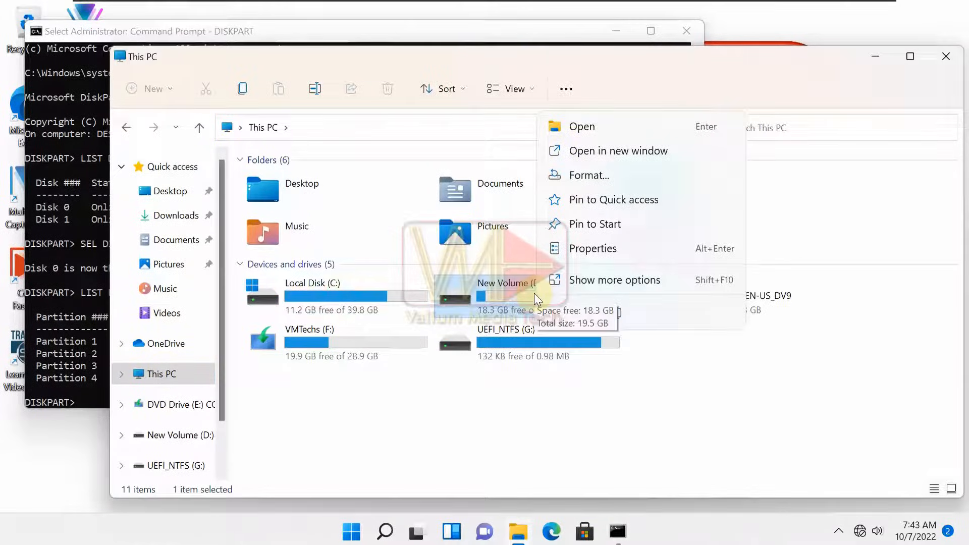
left_click(587, 408)
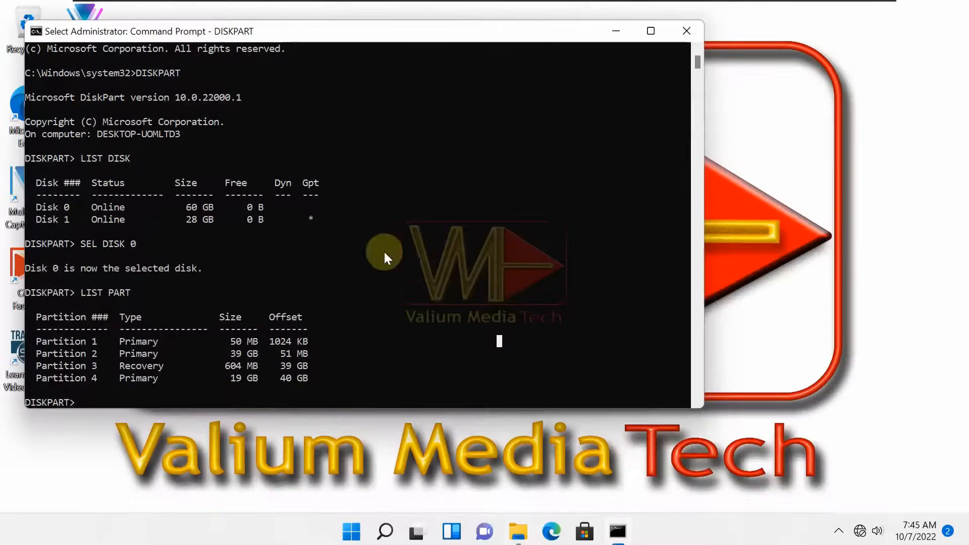
Step: Delete Disk 0's 19.53 GB New Volume in Disk Management, leaving free space
right_click(349, 532)
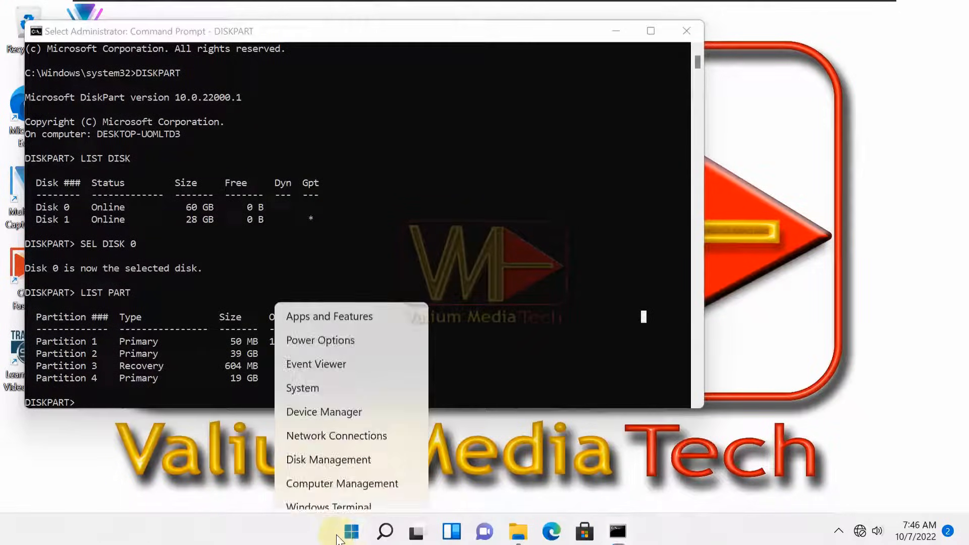
left_click(328, 459)
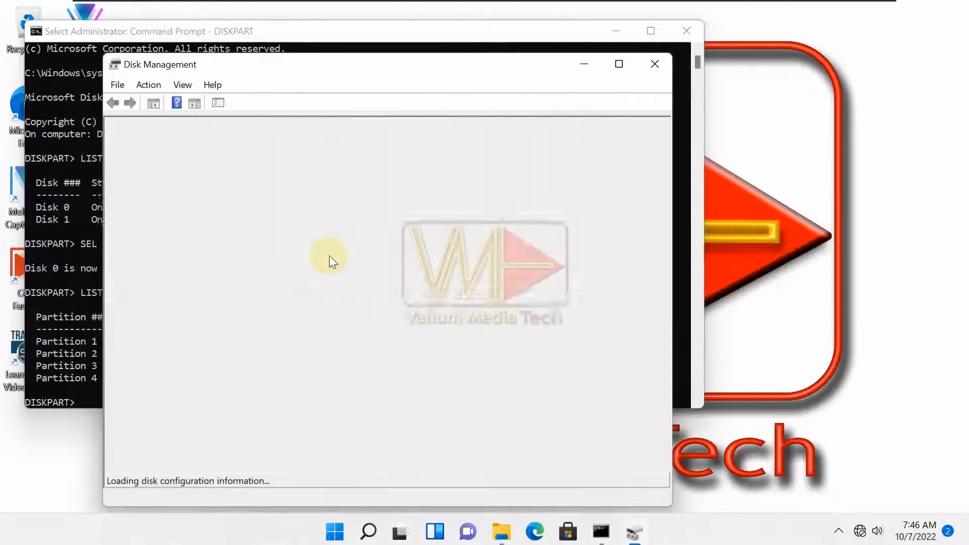
right_click(527, 351)
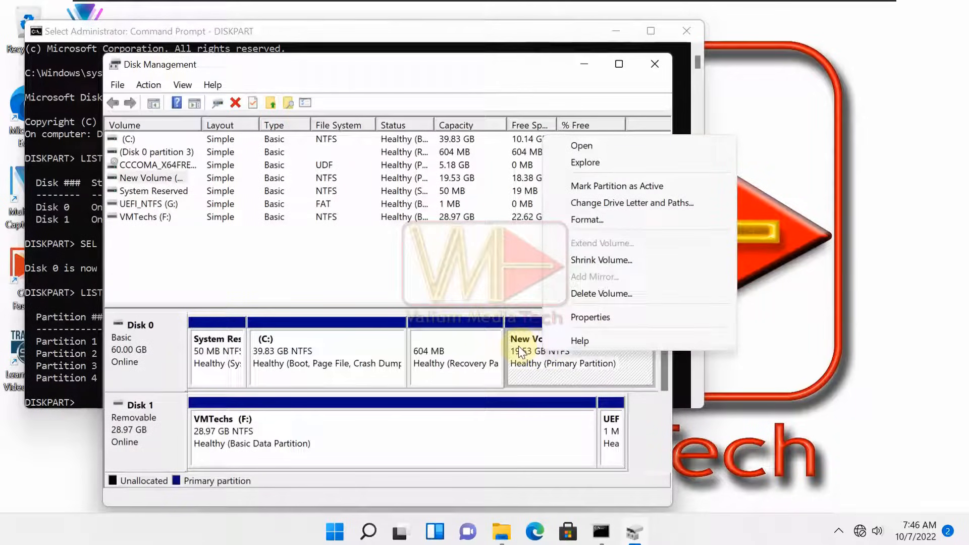
left_click(601, 294)
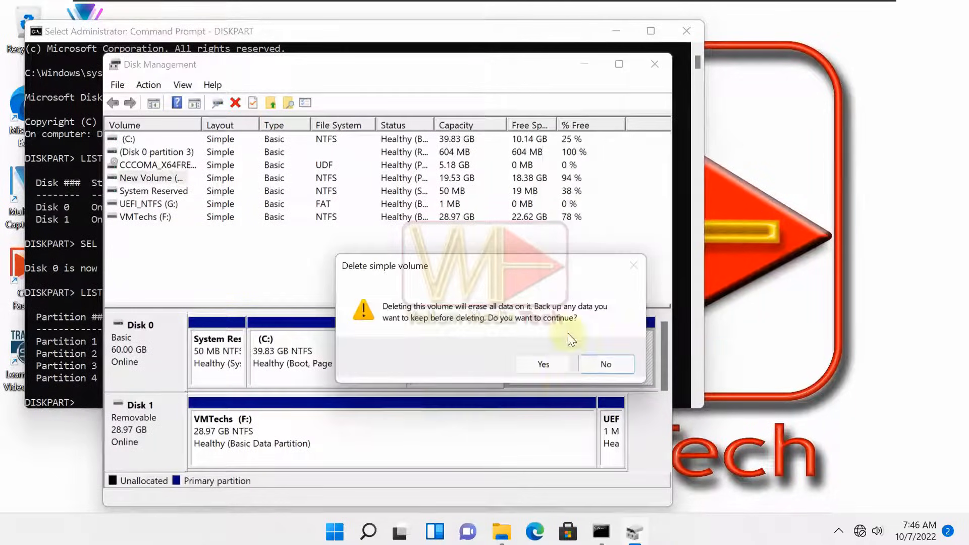
left_click(543, 364)
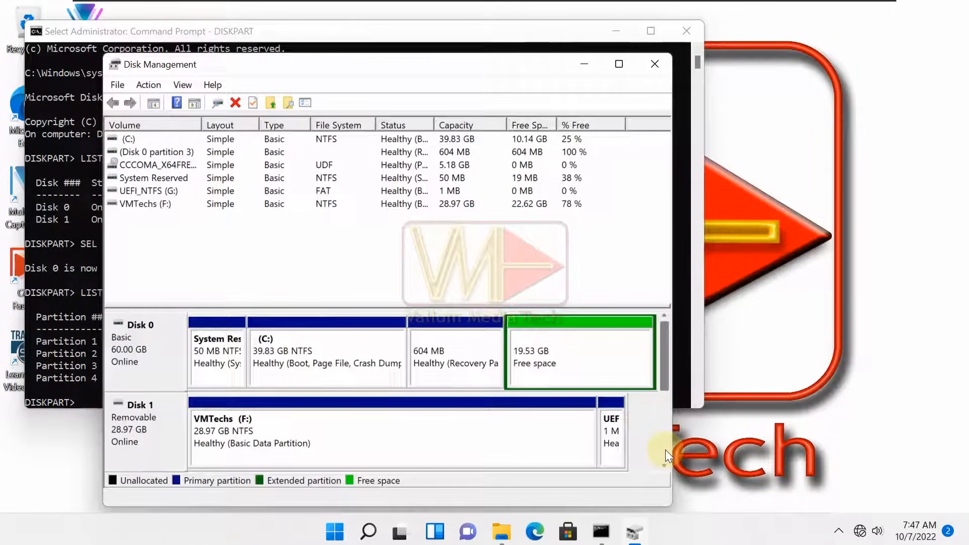
mouse_move(581, 379)
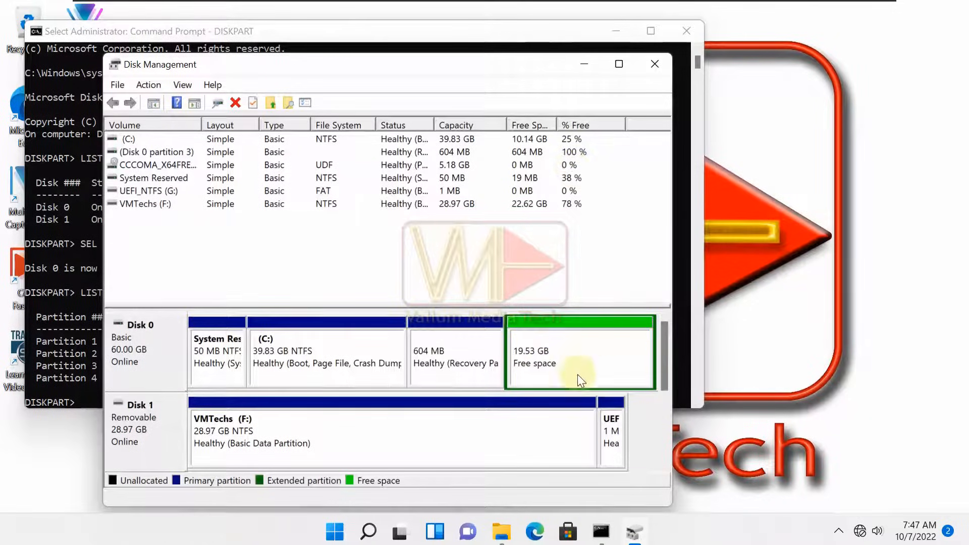
right_click(579, 374)
type("SEL")
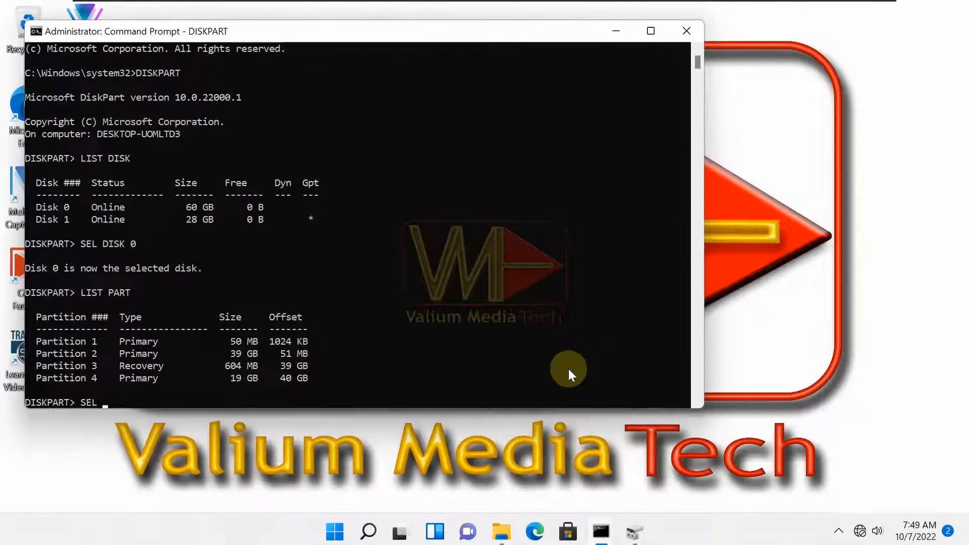
Step: Delete partition 4 on disk 0, then run MBR2GPT /ALLOWFULLOS /CONVERT
type("PART 4")
type("MBR")
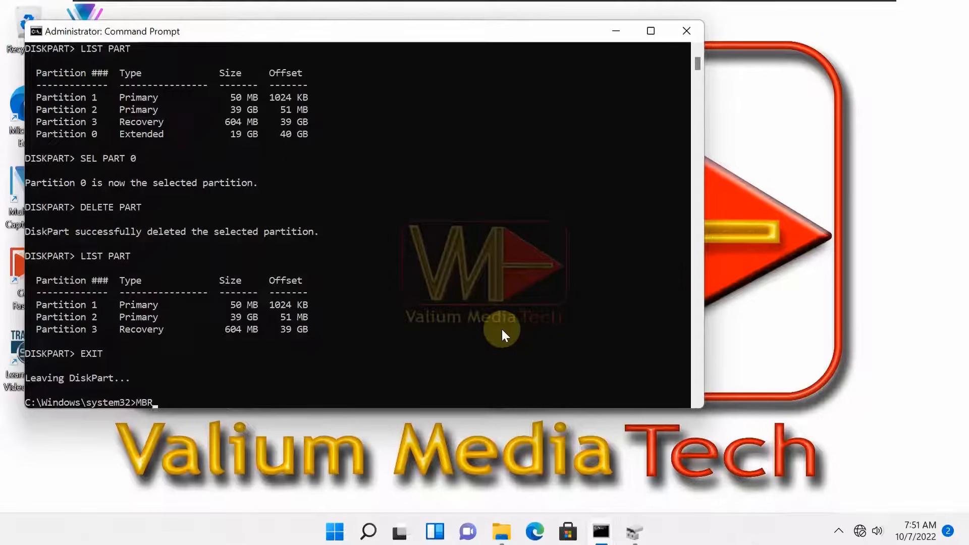
type("2GPT /ALLOWFULLOS")
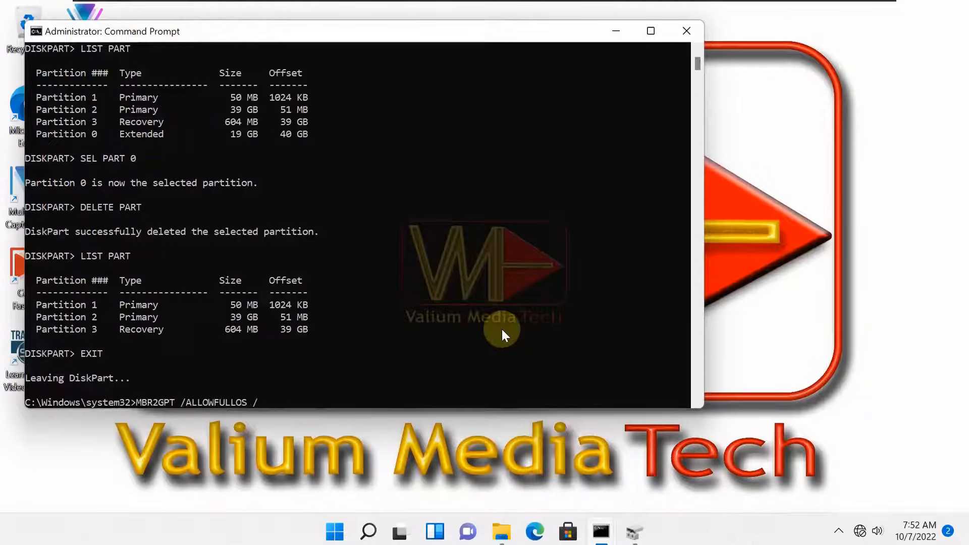
type("/CONVERT")
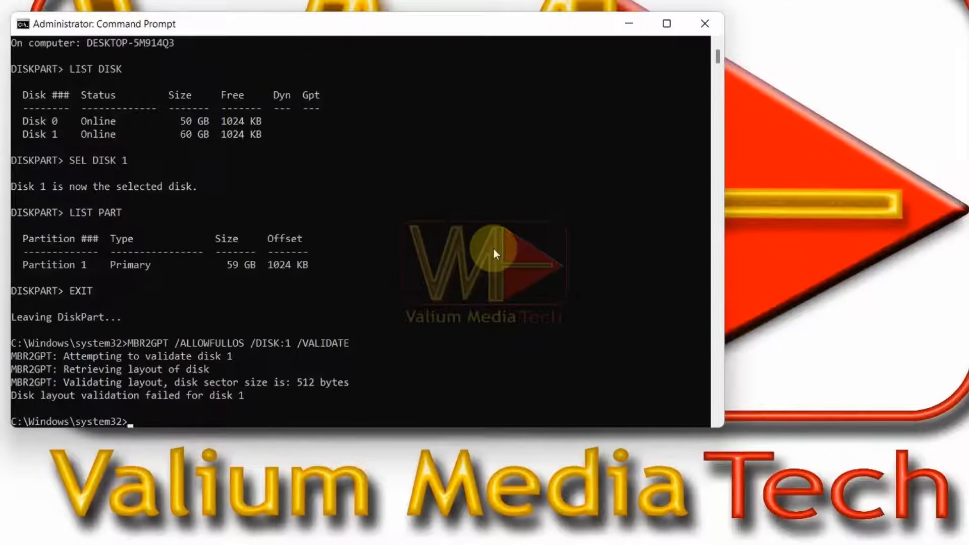
Step: Select volume 4 (C: on Disk 1) in DiskPart and shrink it by 500 MB
type("DISKPART")
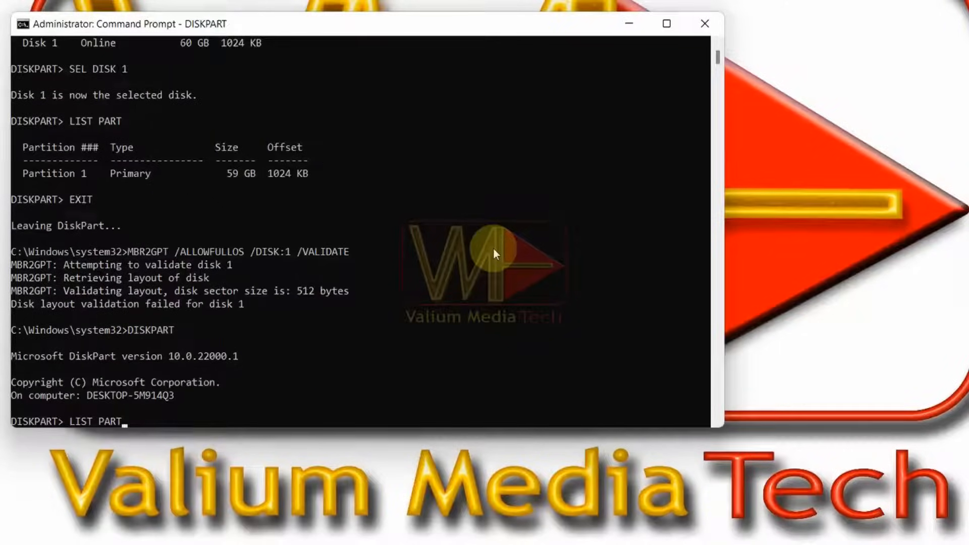
type("LIST DISK")
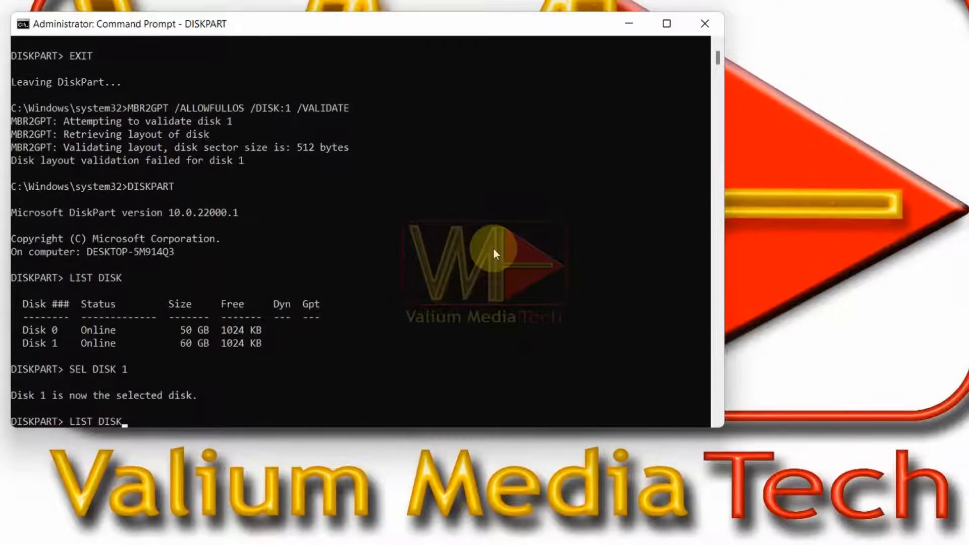
type("LIST PART")
type("SEL")
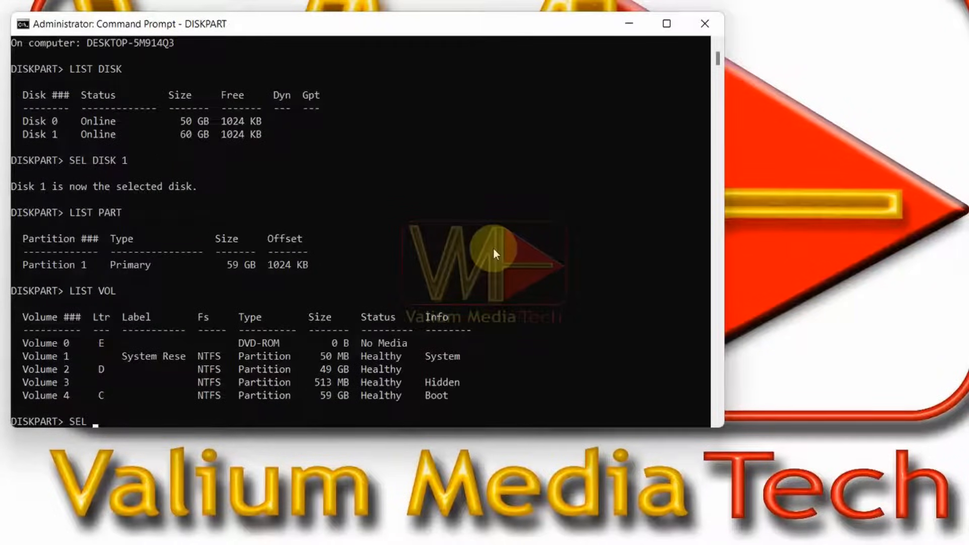
type("VOL")
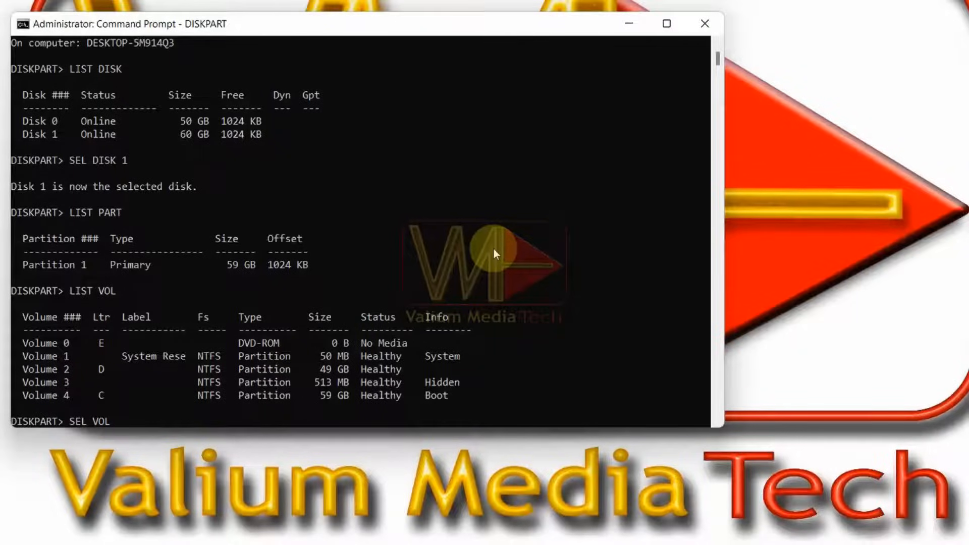
type("4")
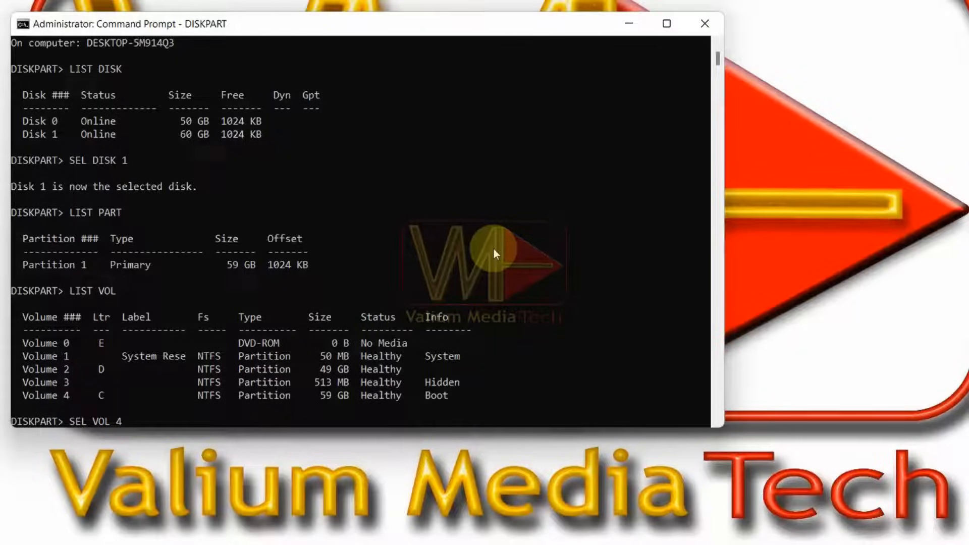
key("Enter")
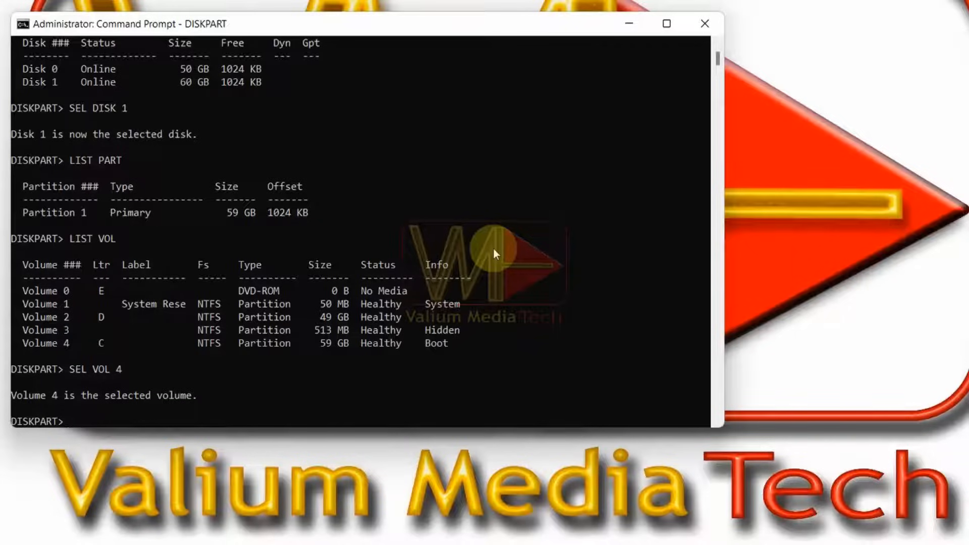
type("SHRINK DES")
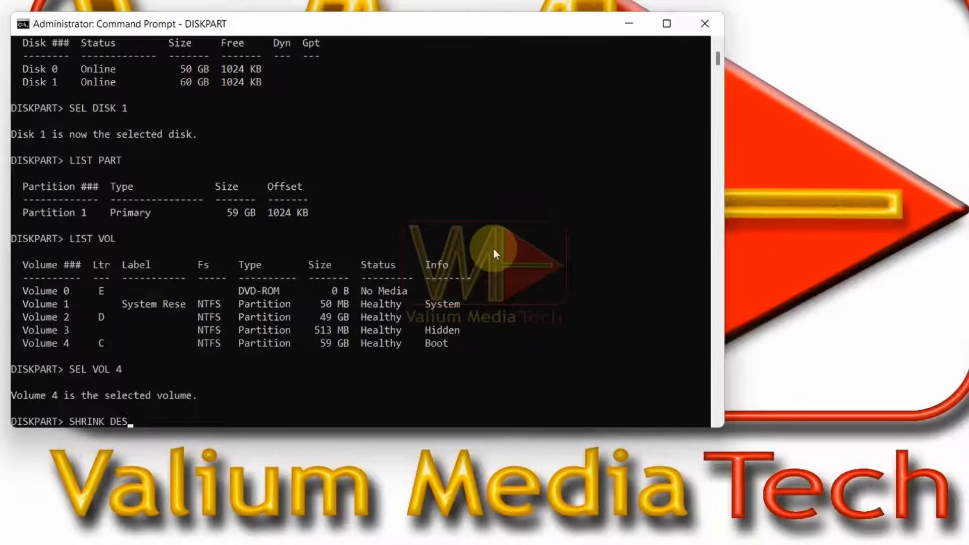
type("IRED=500")
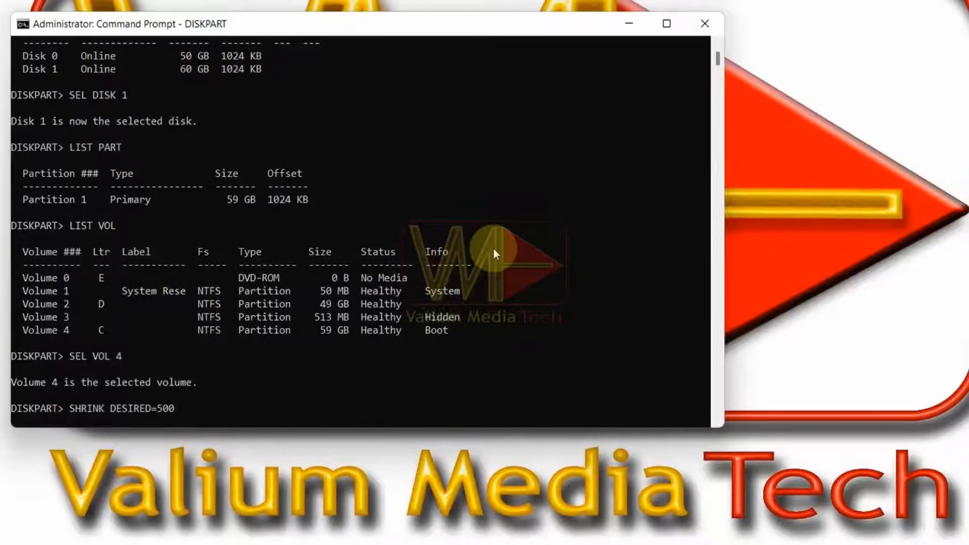
key("Enter")
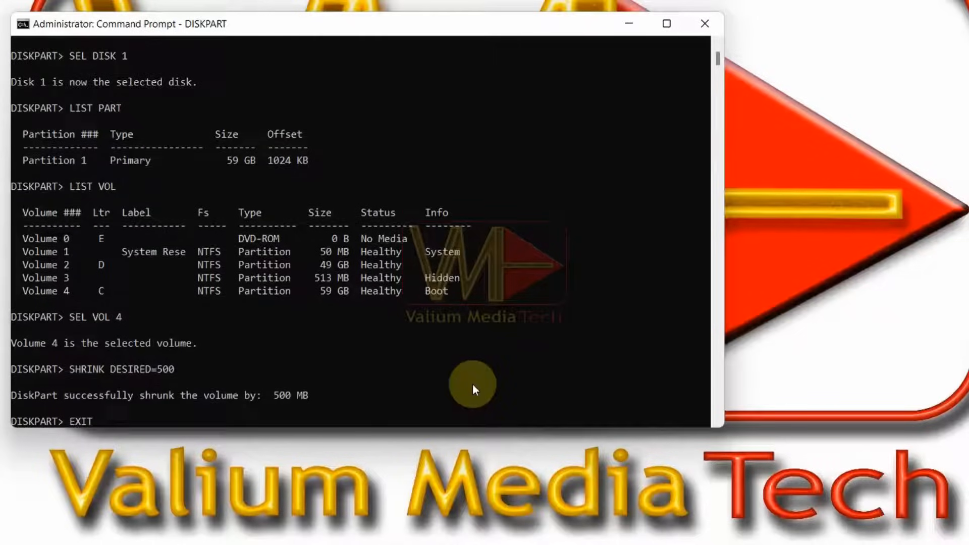
type("MBR2GPT /ALLOWF")
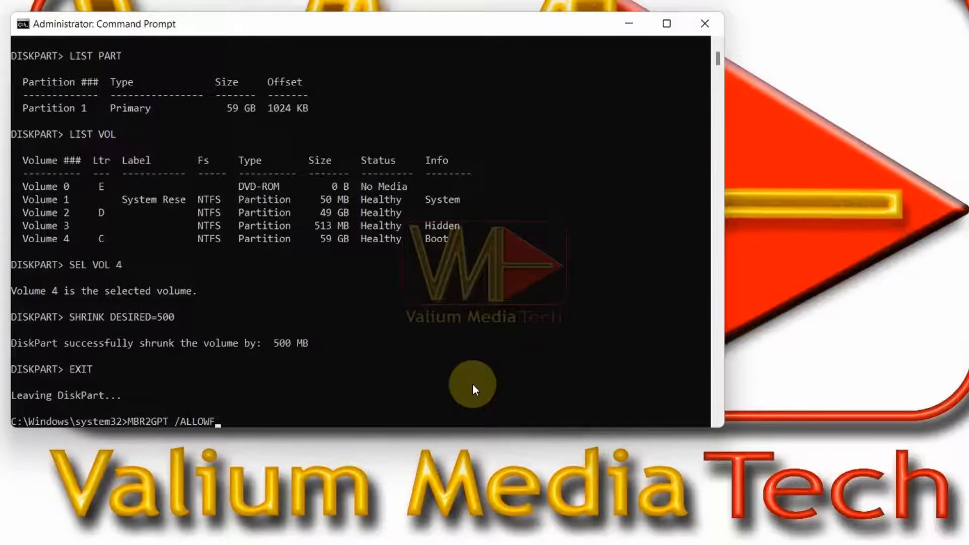
type("ULLOS /DISK:1 /VA")
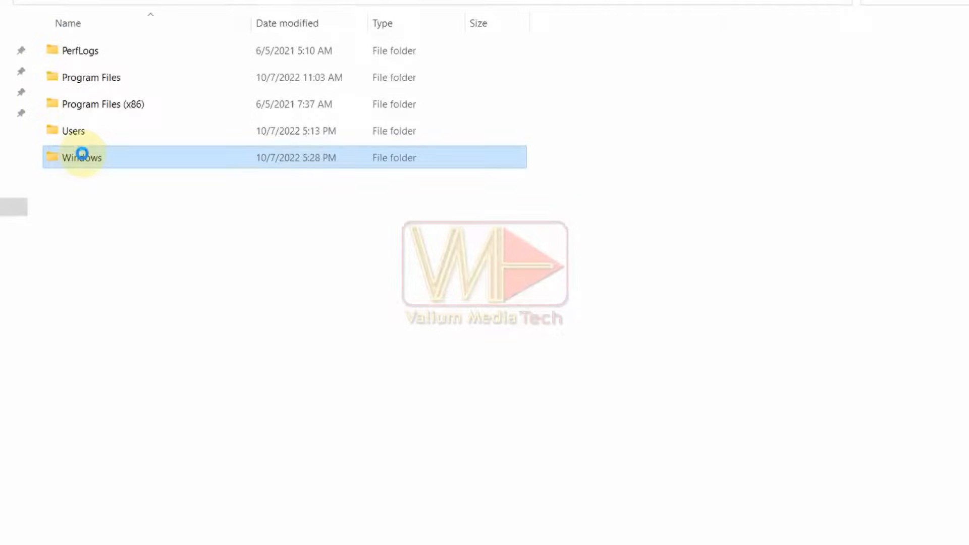
Step: Open the setupact log from C:\Windows in Notepad to read the MBR2GPT failure
double_click(83, 158)
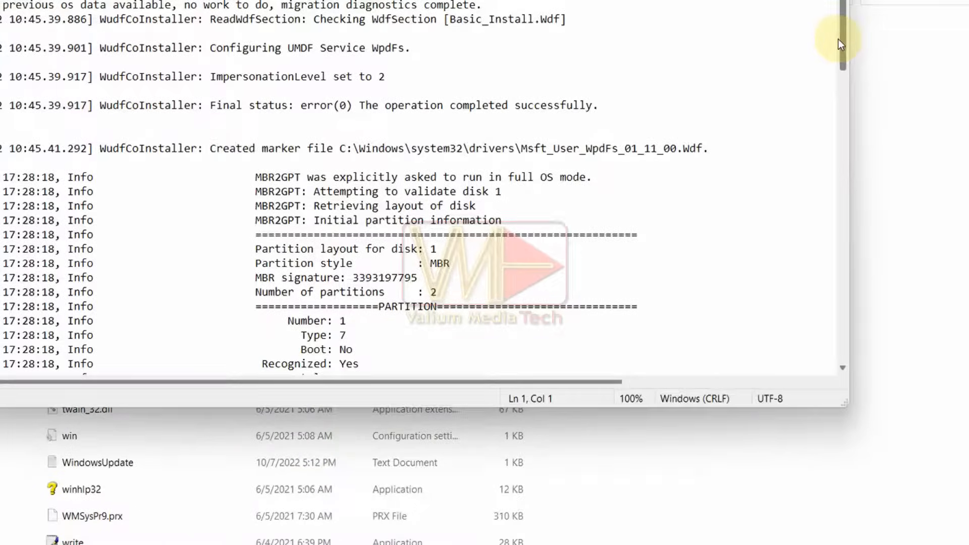
scroll("down", 3)
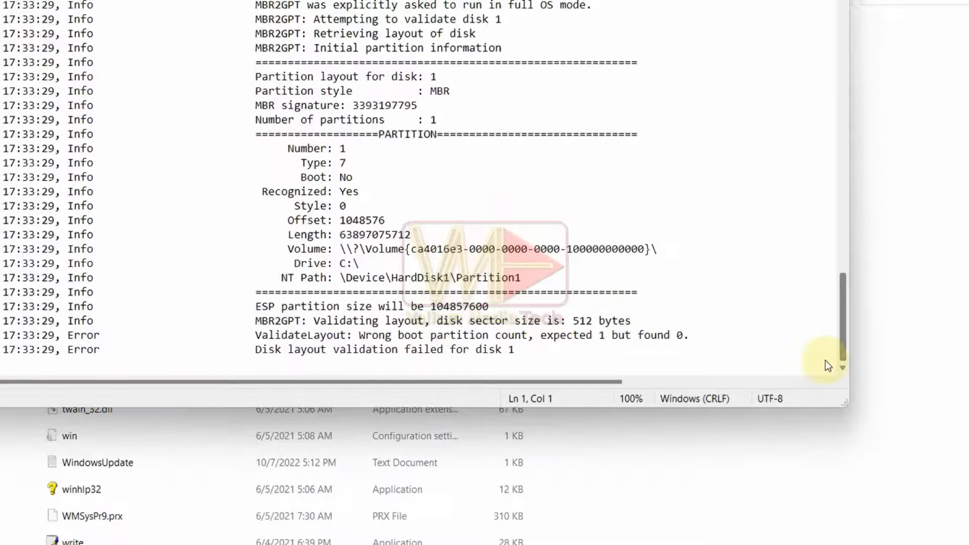
double_click(82, 335)
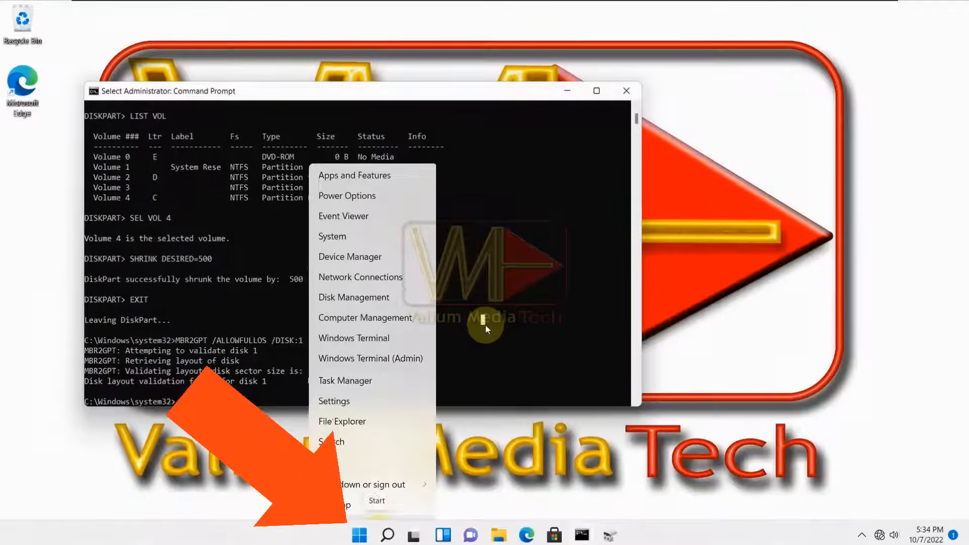
Step: Create a simple volume with drive letter V from Disk 1's 501 MB unallocated space
left_click(353, 298)
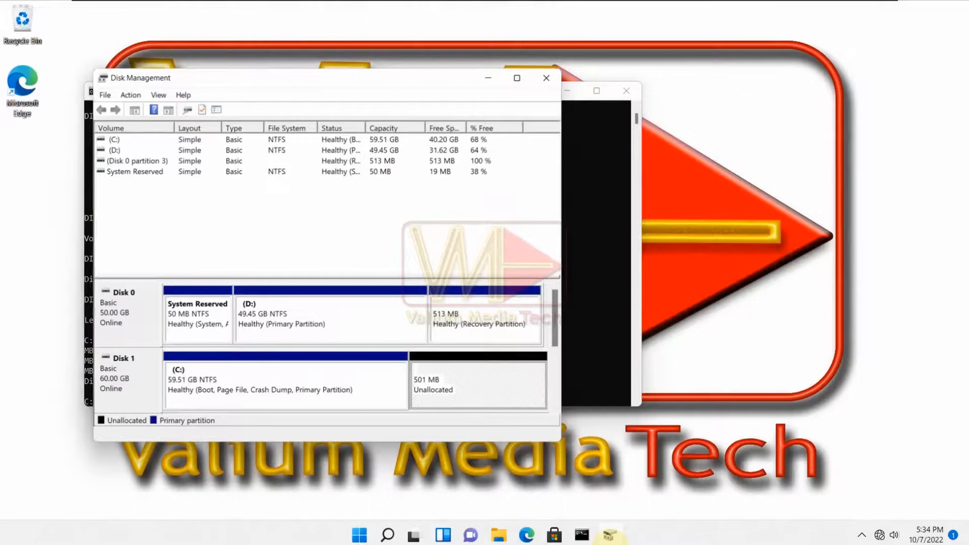
left_click(474, 378)
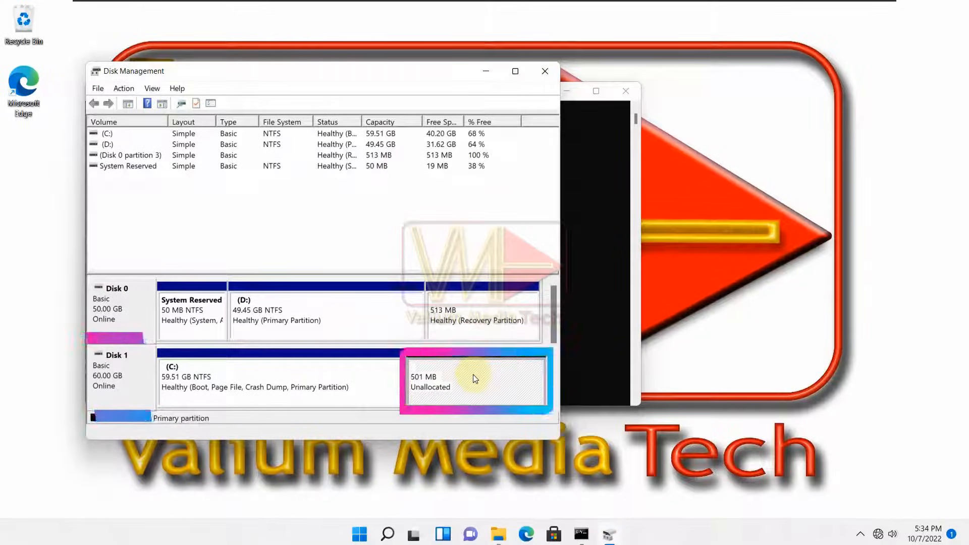
right_click(474, 379)
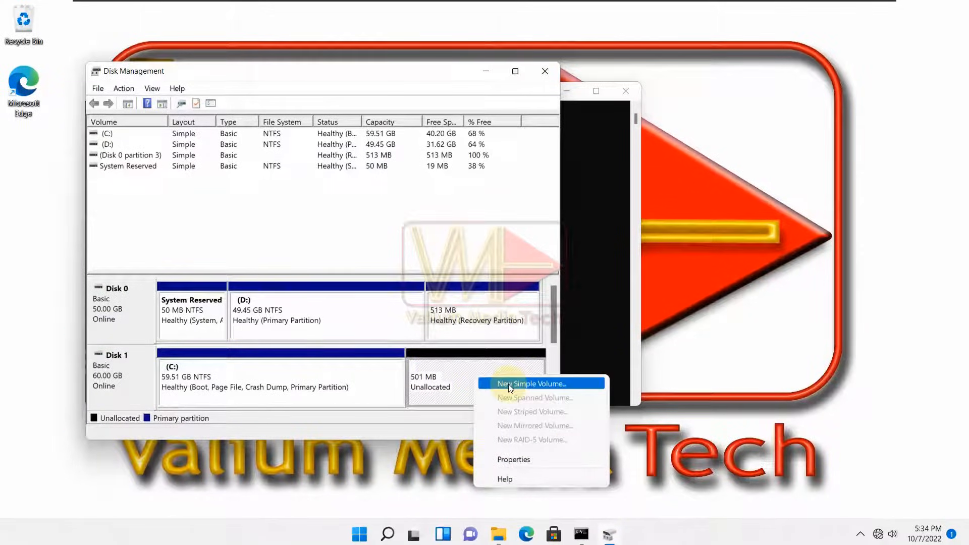
left_click(533, 384)
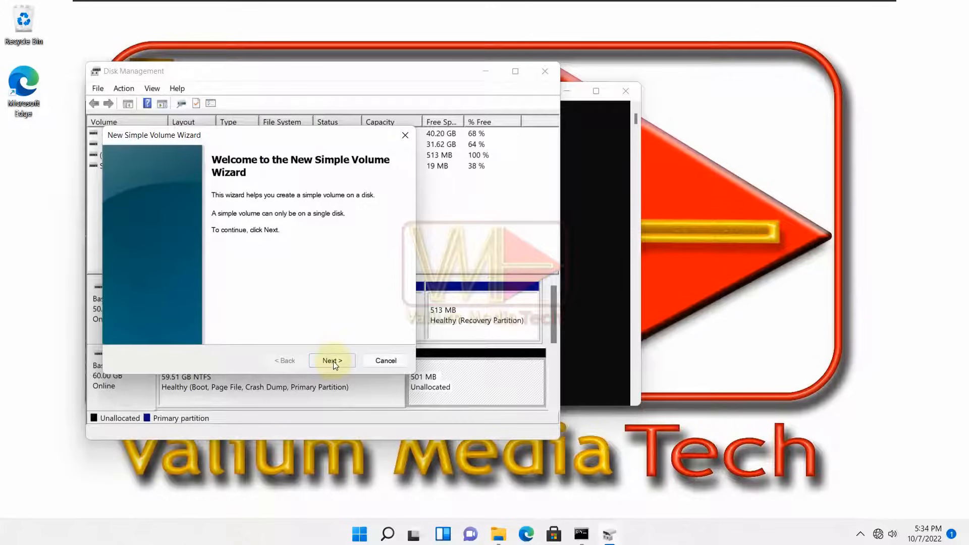
left_click(332, 360)
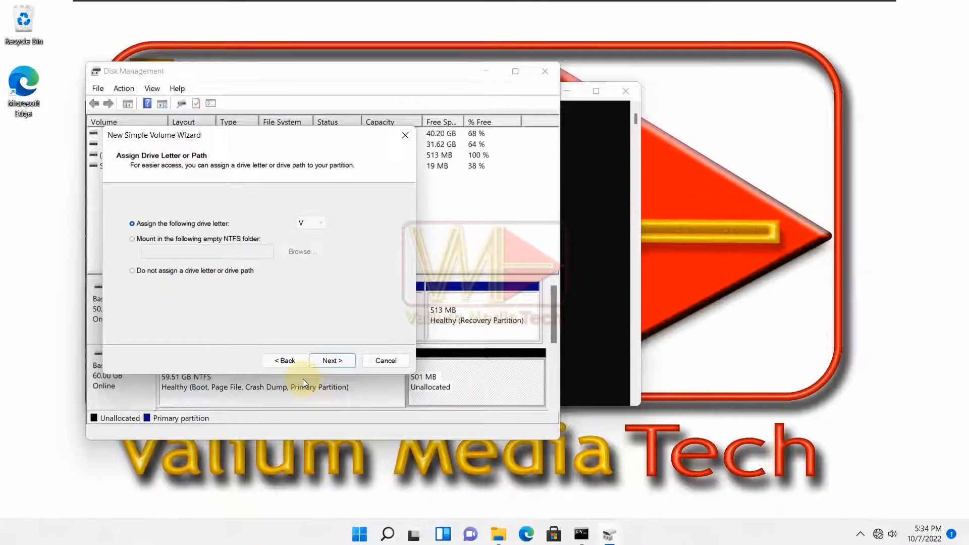
left_click(332, 360)
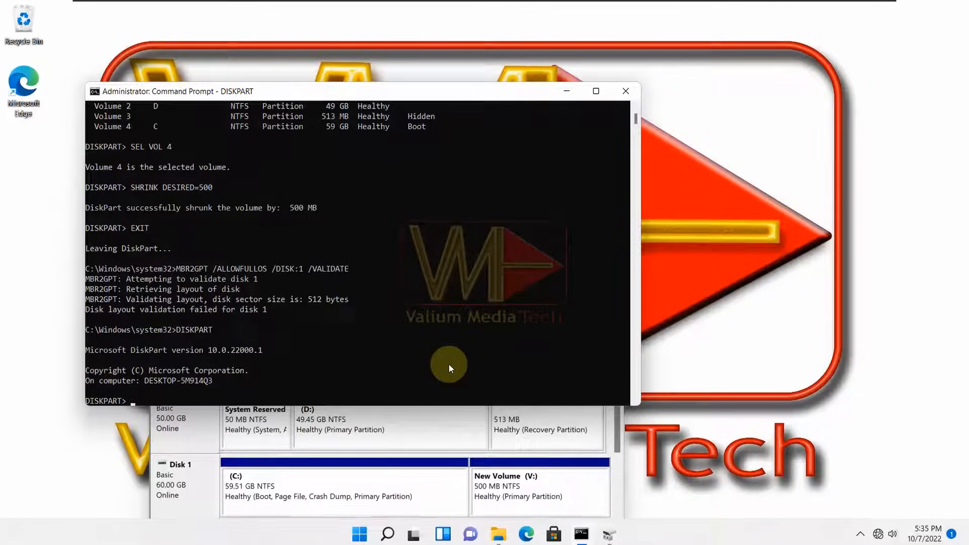
Step: Mark Disk 1's 500 MB partition 2 active and exit DiskPart
type("LIST DISK")
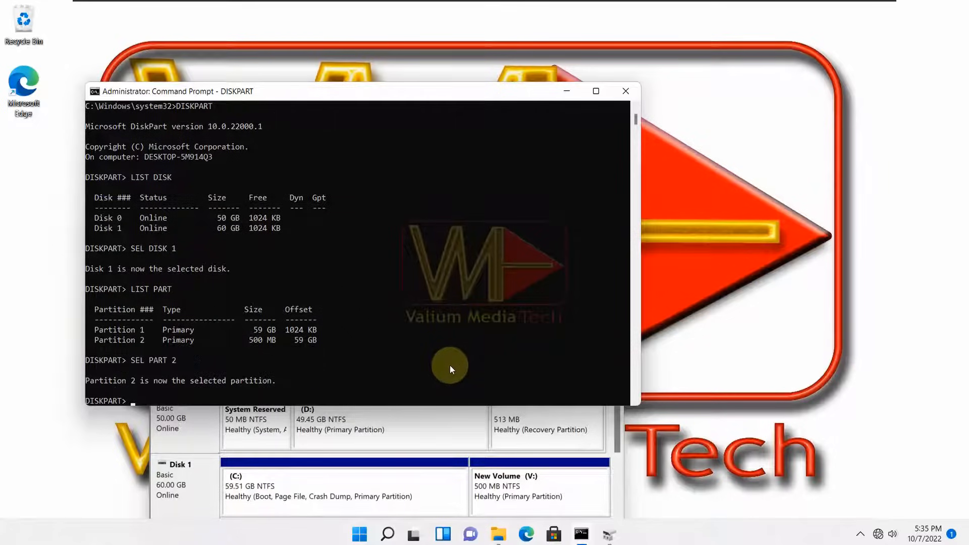
type("ACTIVE")
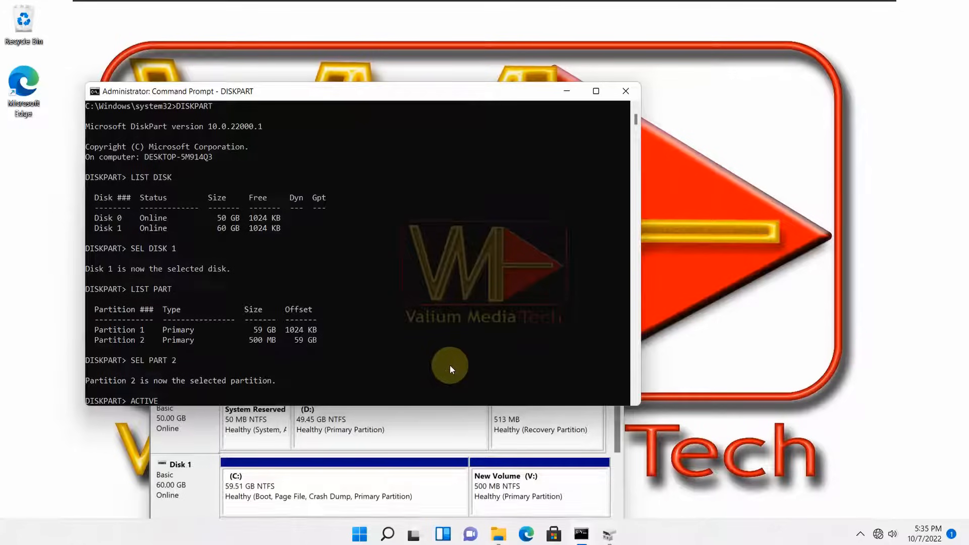
key("Enter")
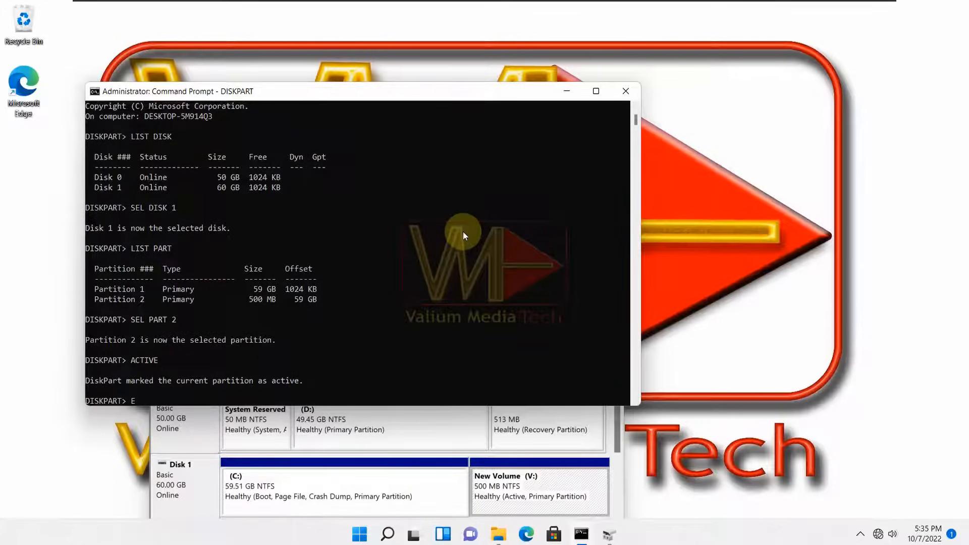
type("EXIT")
type("BCDBOOT C")
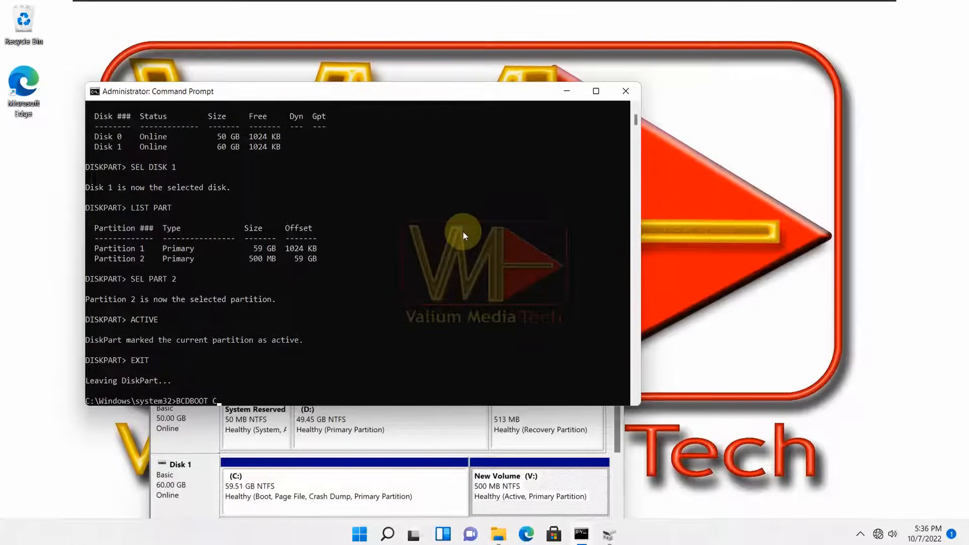
Step: Copy boot files to V: with BCDBOOT C:\WINDOWS /F ALL /S V:, then validate disk 1
type(":\\WINDOWS /F ALL")
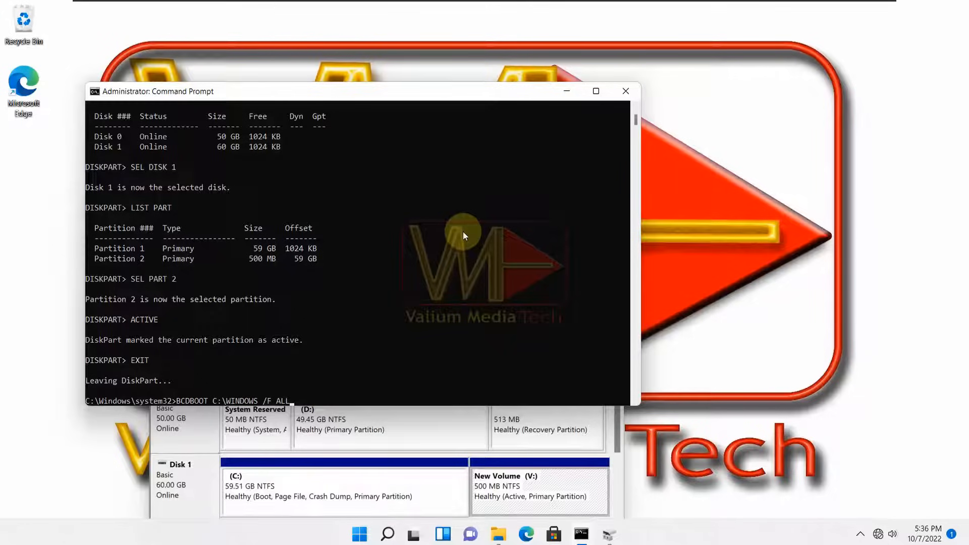
type("/S V:")
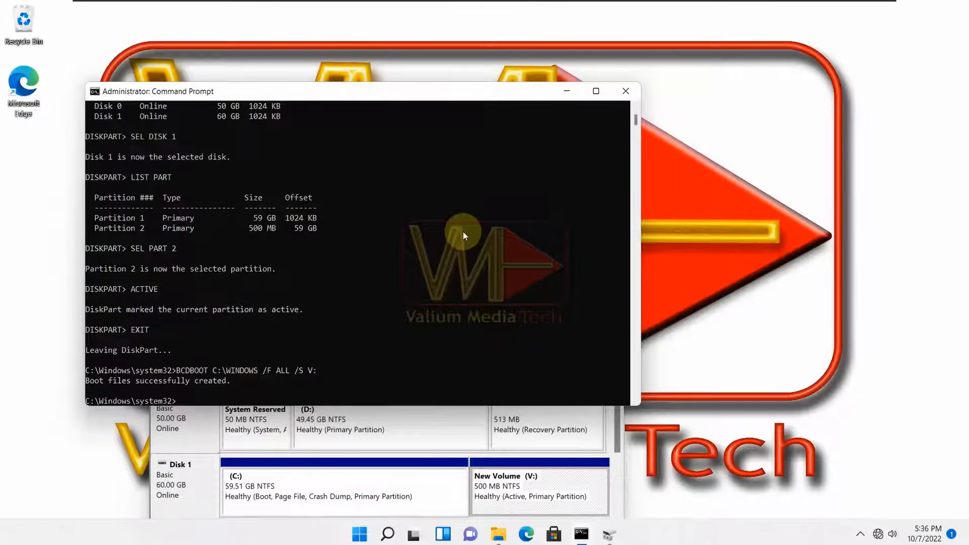
type("BCDBOOT C:\\WINDOWS /F ALL /S V:")
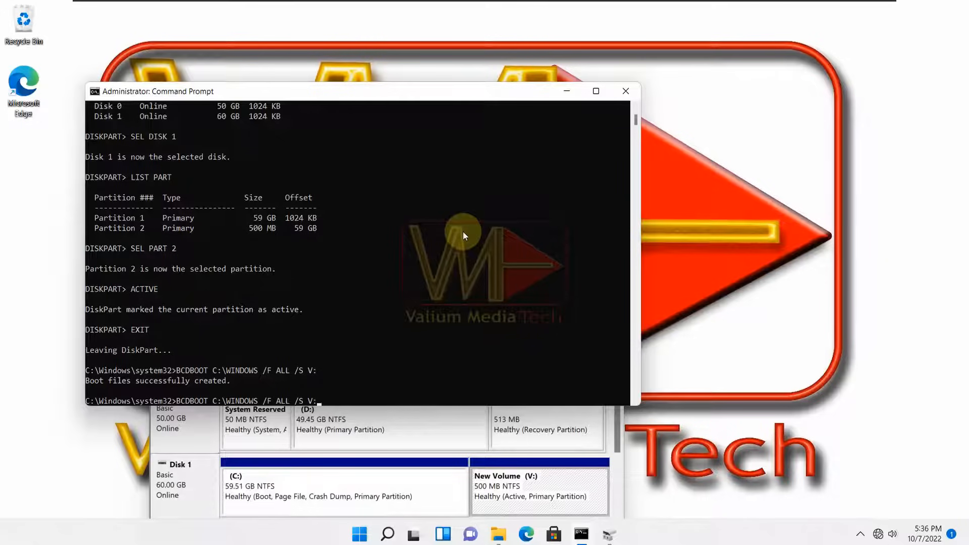
type("MBR2GPT /ALLOWFULLOS /DISK:1 /VALIDATE")
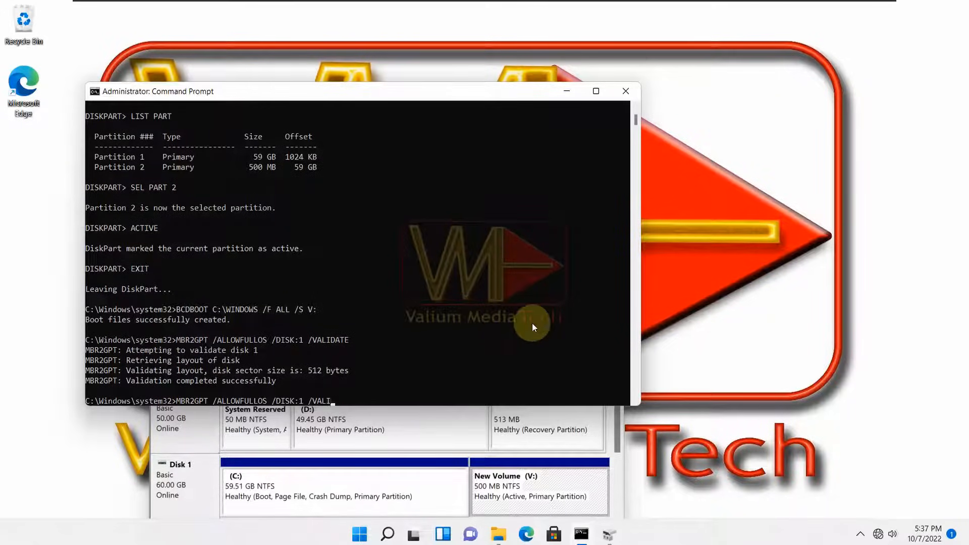
Step: Run the MBR2GPT conversion on Disk 1, reopen DiskPart, and bring up the power options
type("CONVERT")
key("Enter")
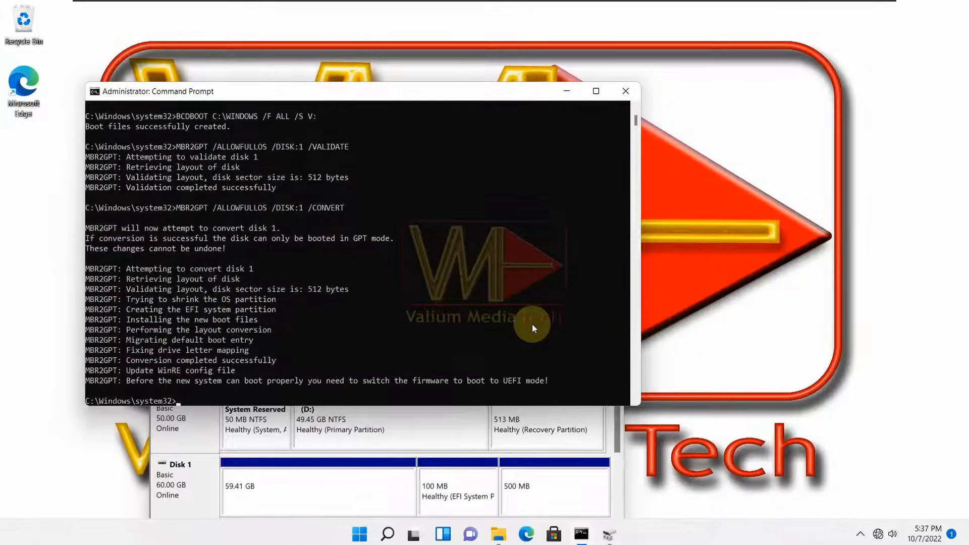
type("DISKPART")
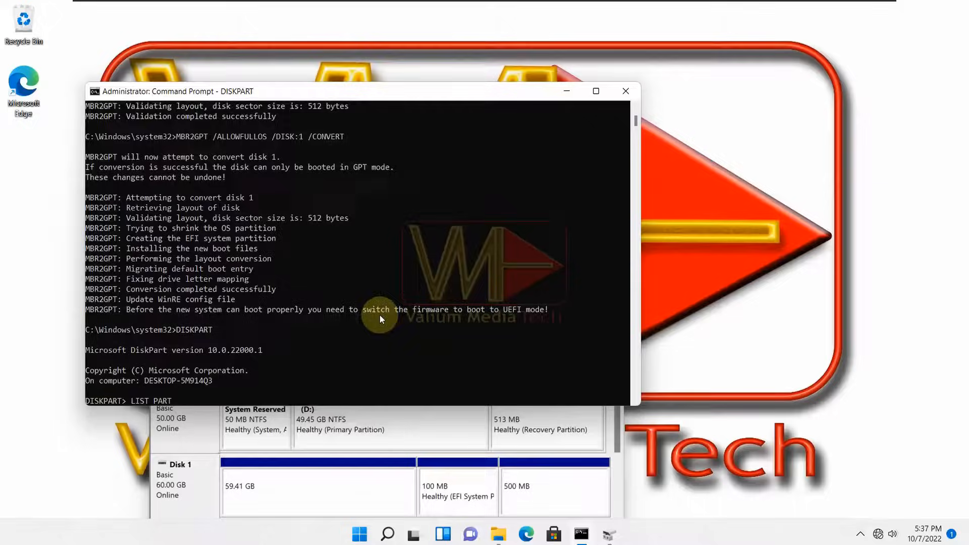
left_click(641, 495)
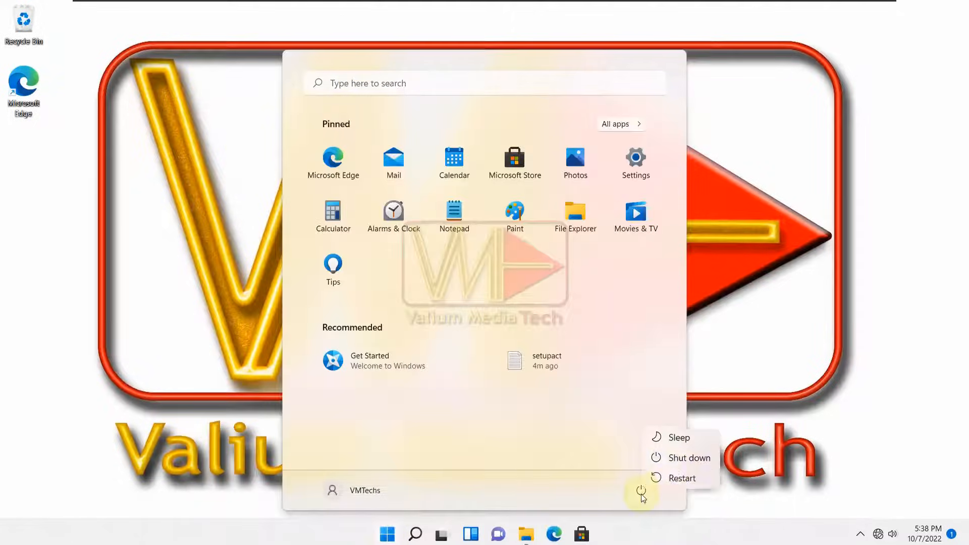